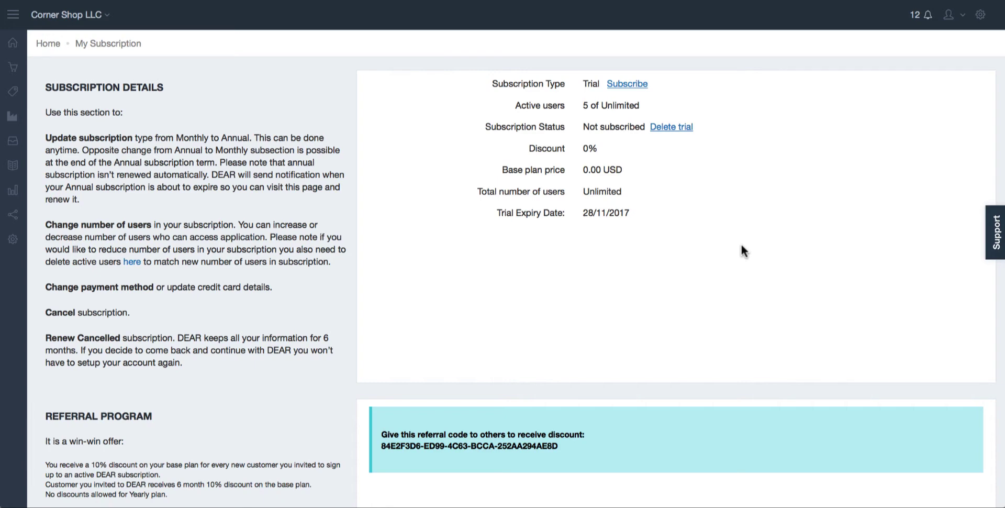
mouse_move(924, 144)
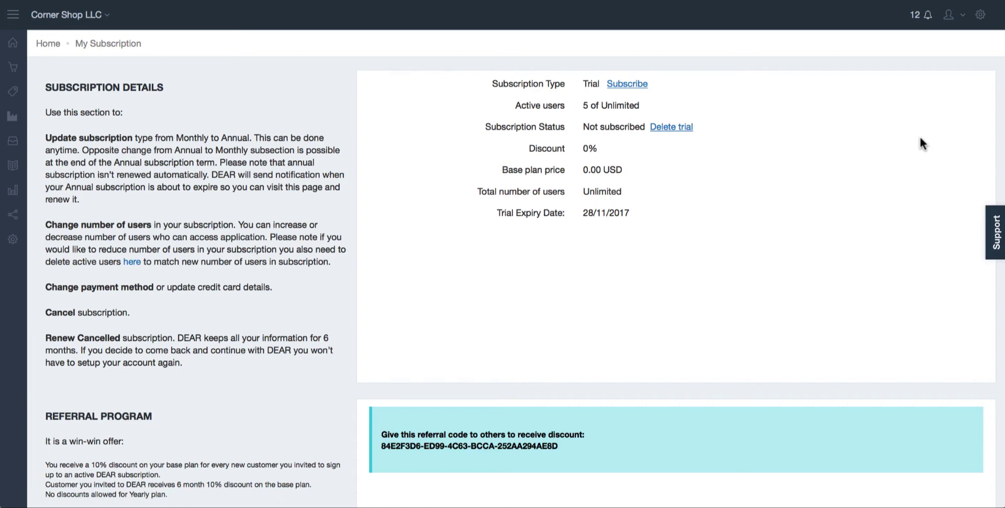
mouse_move(955, 15)
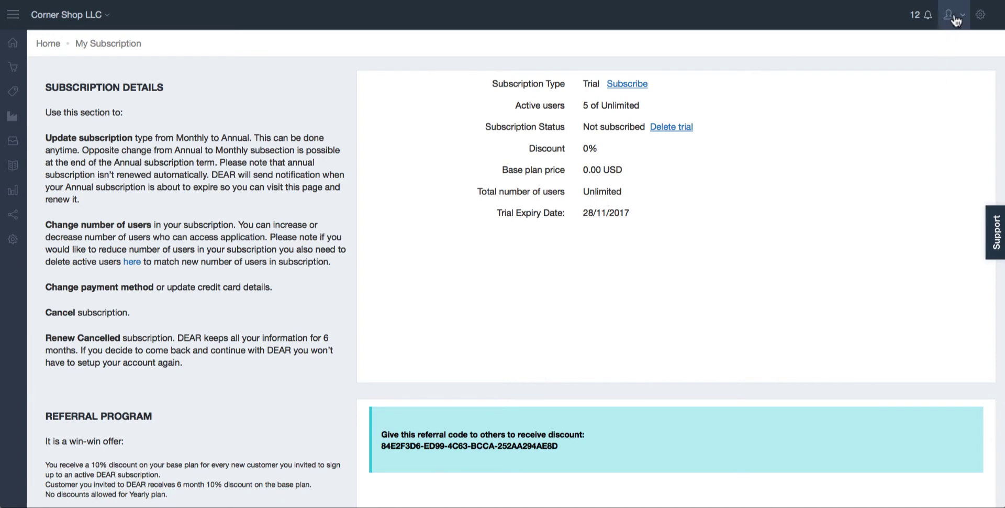
Subscribe from the trial as a Monthly plan for 5 users at $200.00 USD and proceed to payment
click(955, 14)
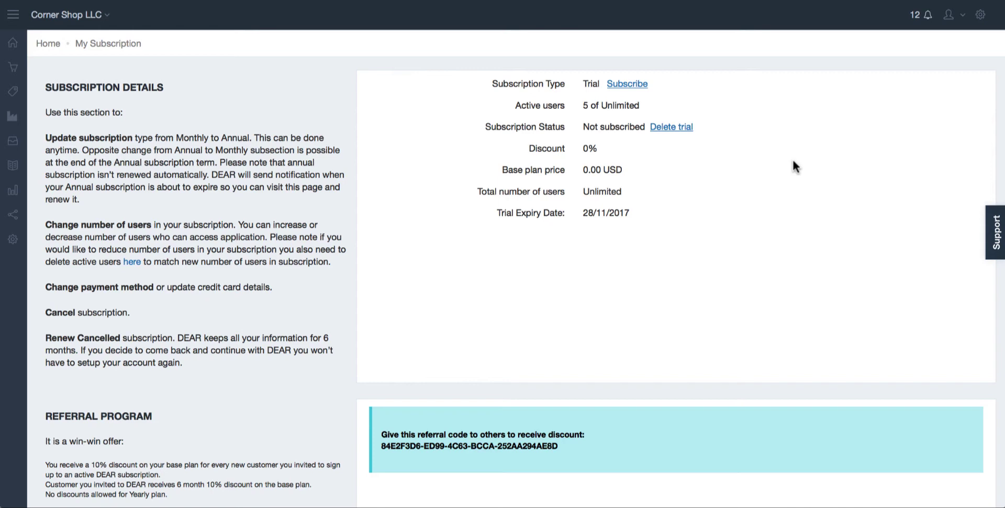
mouse_move(797, 159)
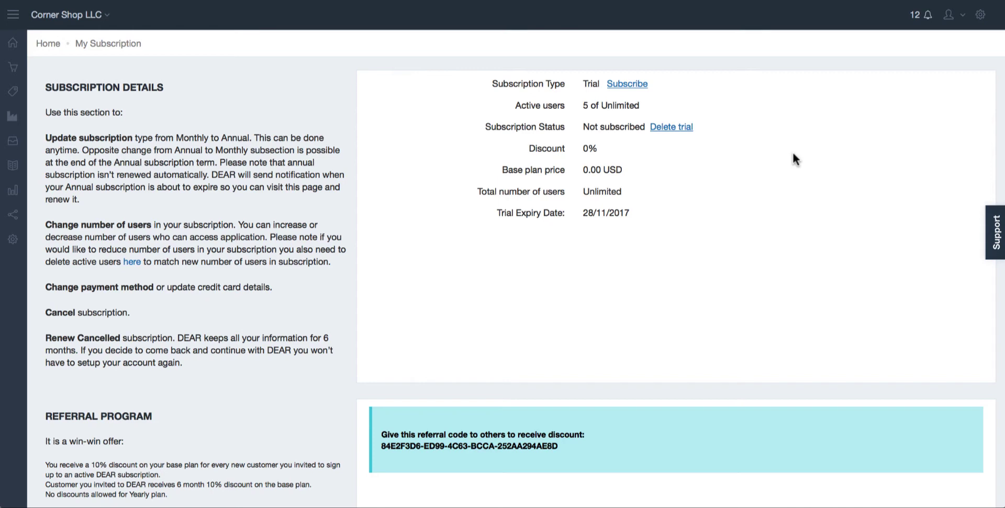
mouse_move(638, 87)
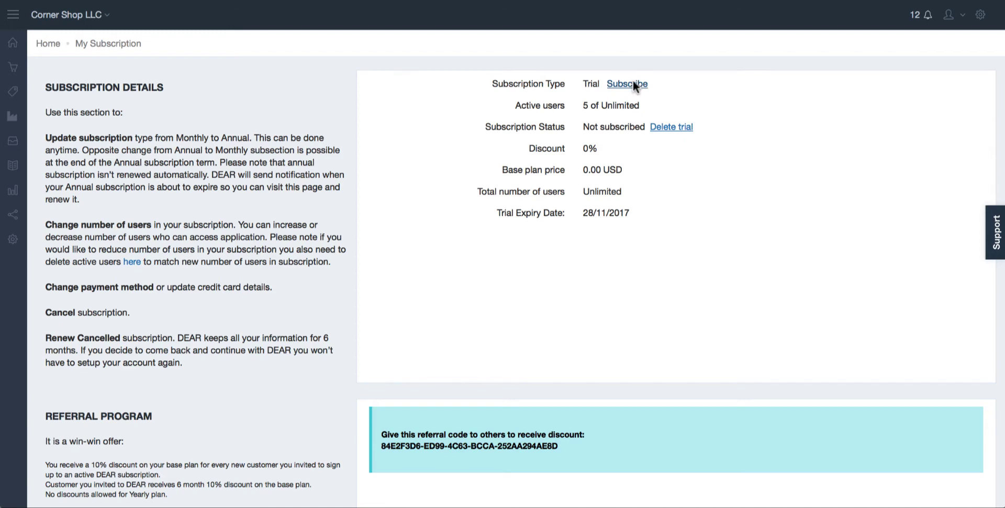
click(627, 84)
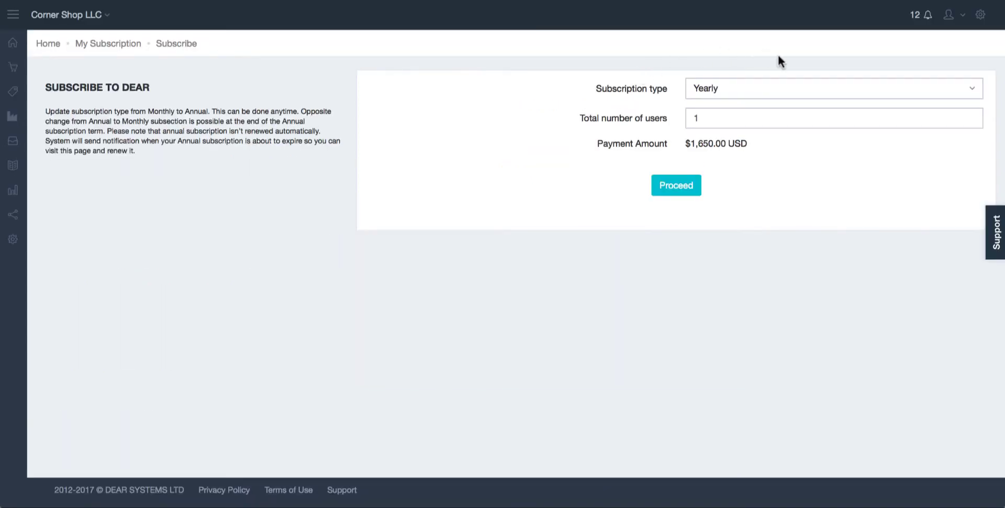
click(834, 118)
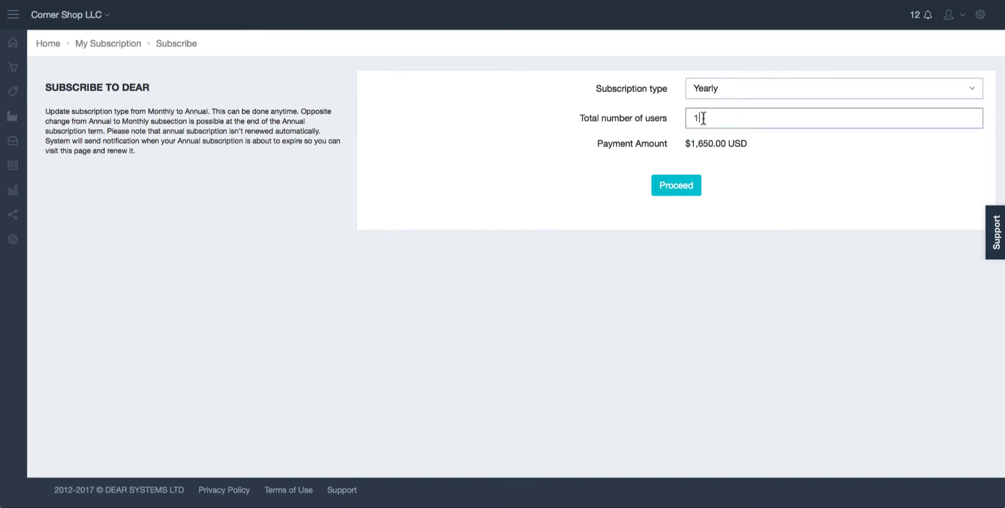
text(5)
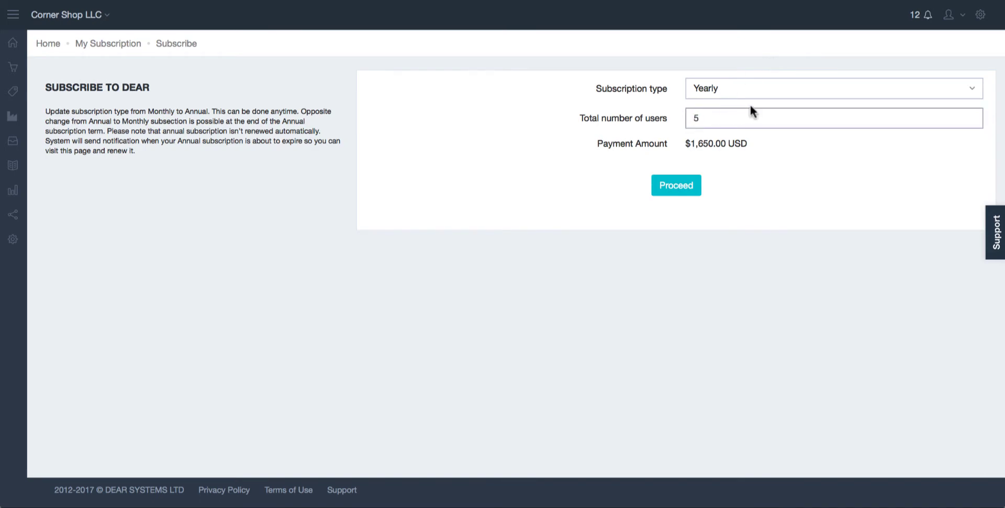
click(833, 89)
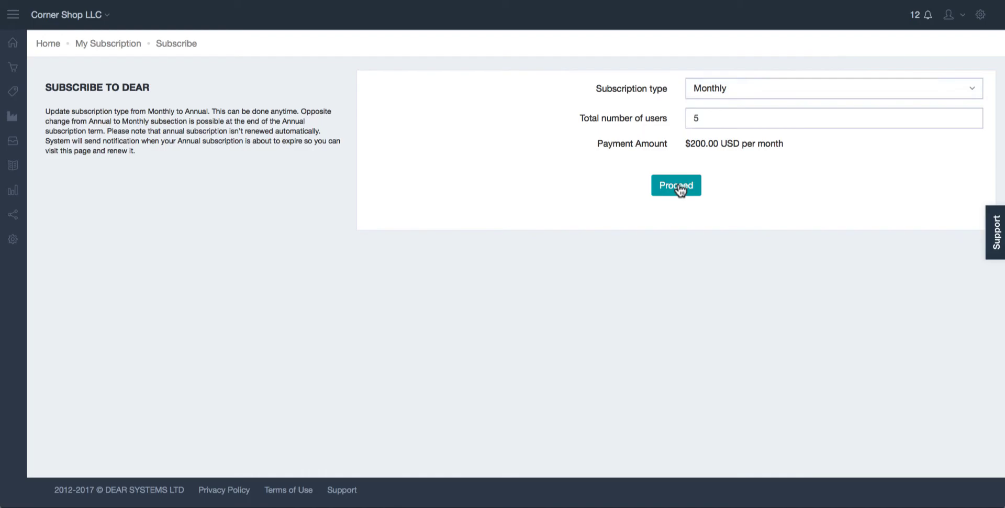
click(675, 186)
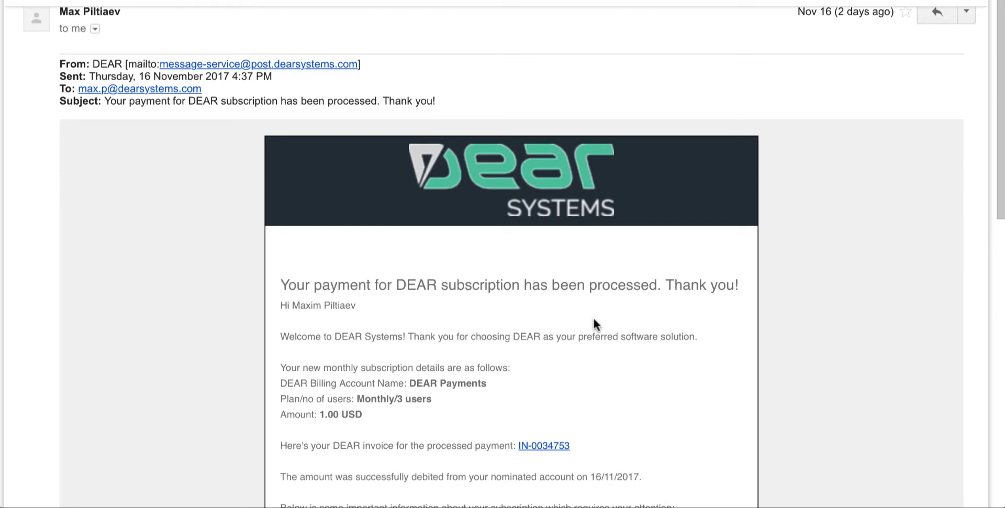
mouse_move(595, 325)
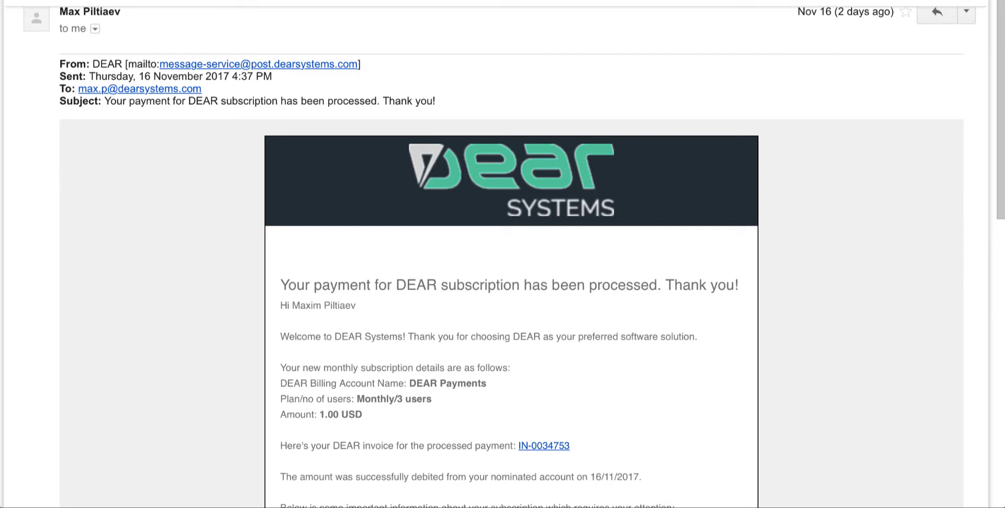
Scroll through the payment-processed confirmation email showing the monthly plan and invoice link
scroll(down, 3)
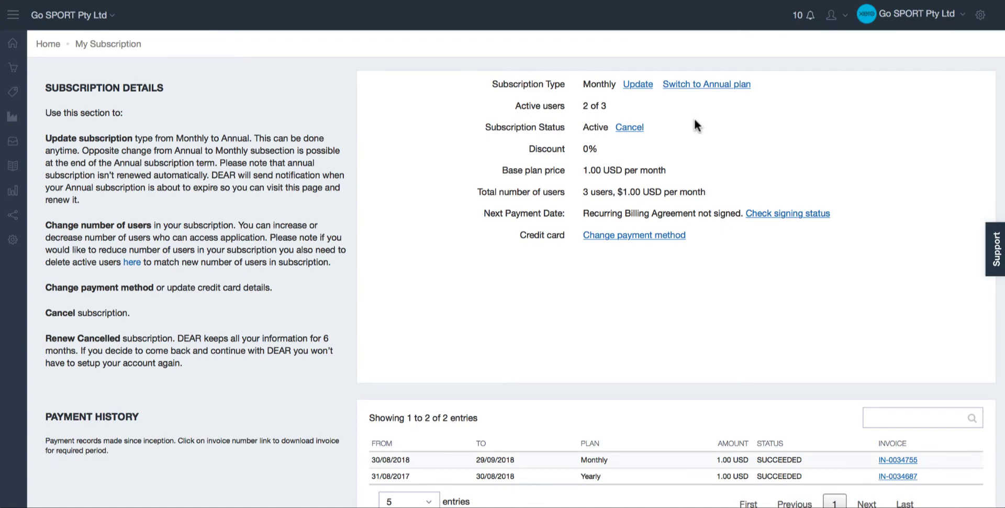
mouse_move(614, 93)
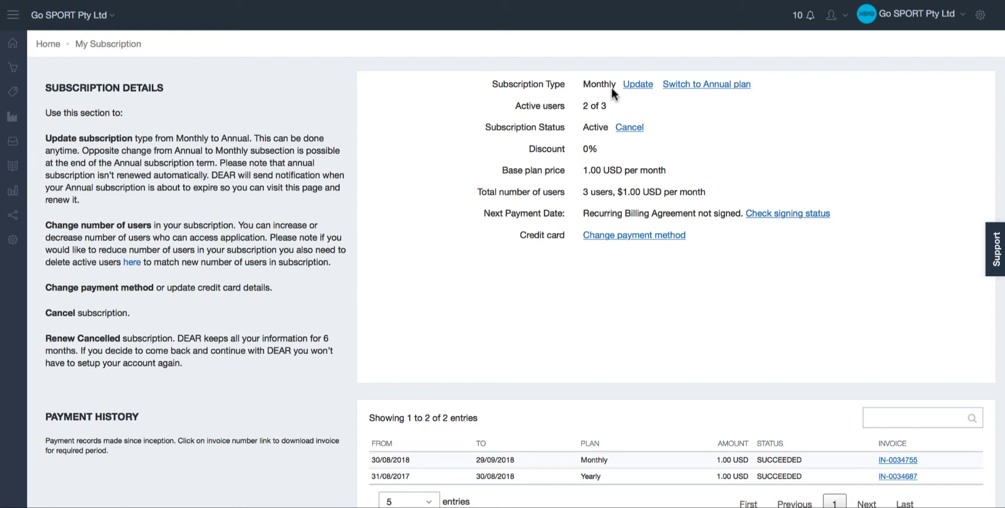
mouse_move(694, 98)
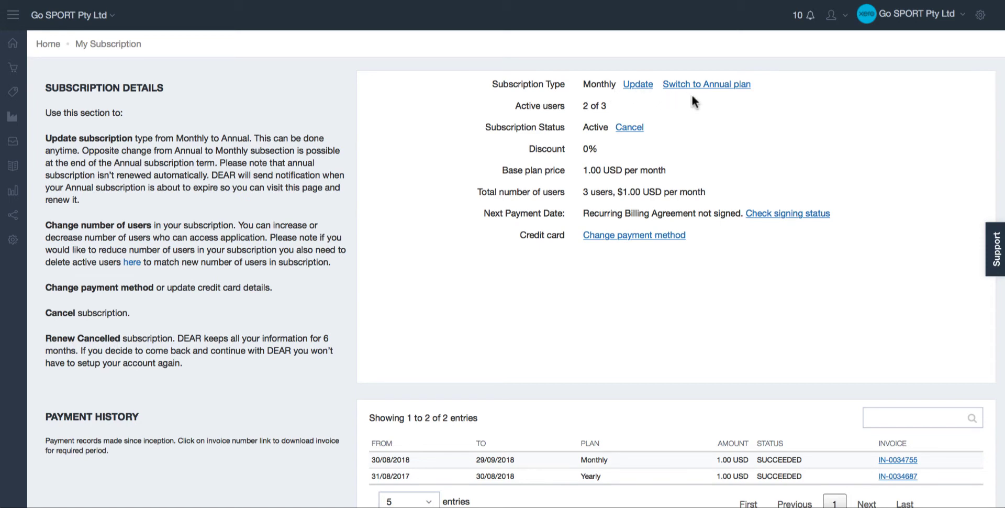
mouse_move(627, 117)
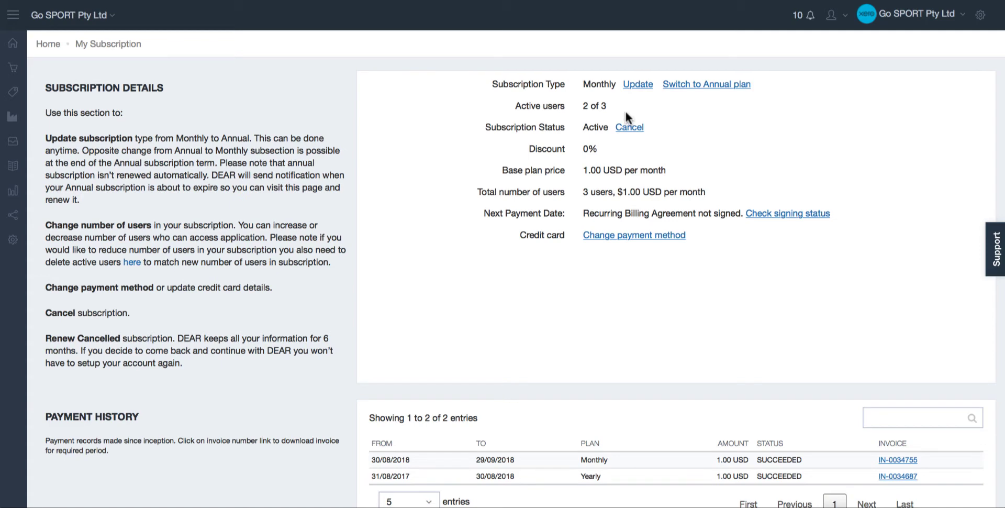
mouse_move(628, 123)
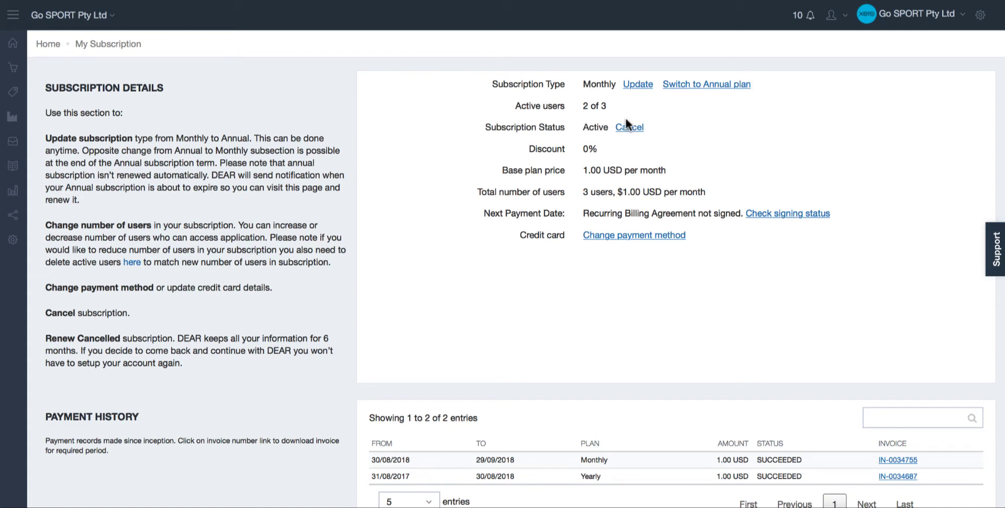
mouse_move(622, 118)
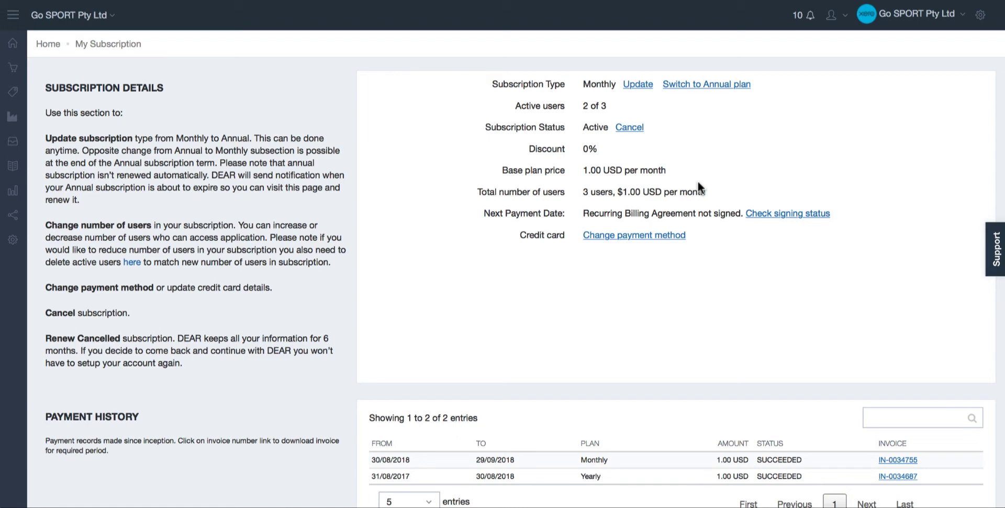
mouse_move(731, 233)
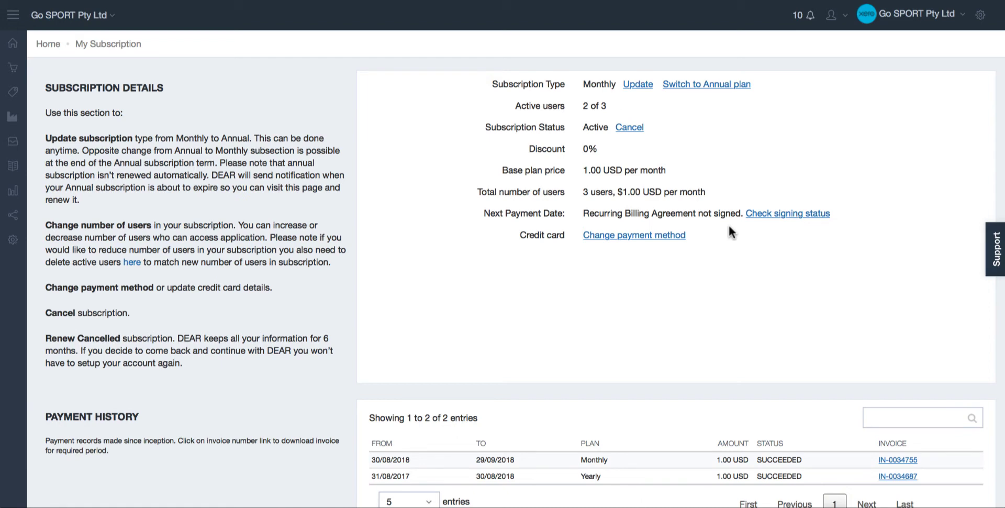
mouse_move(737, 221)
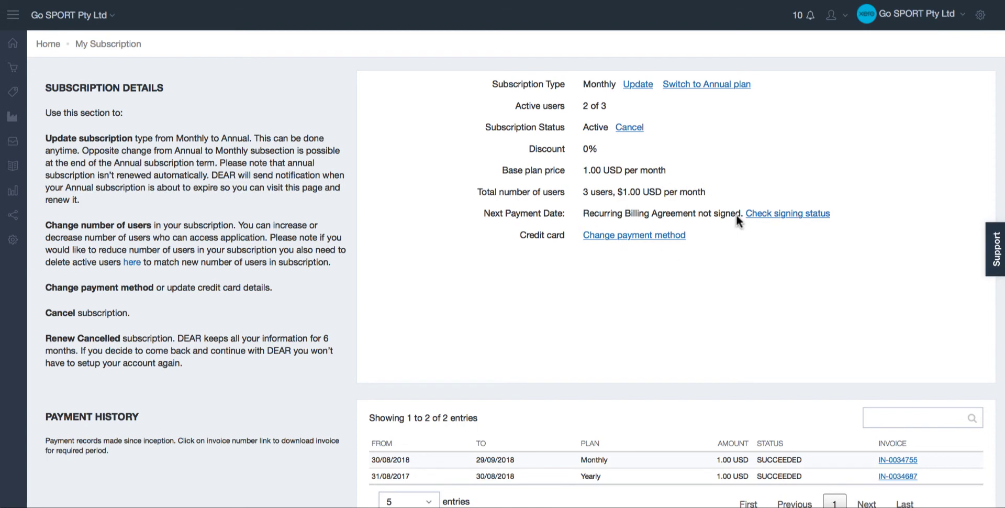
mouse_move(717, 236)
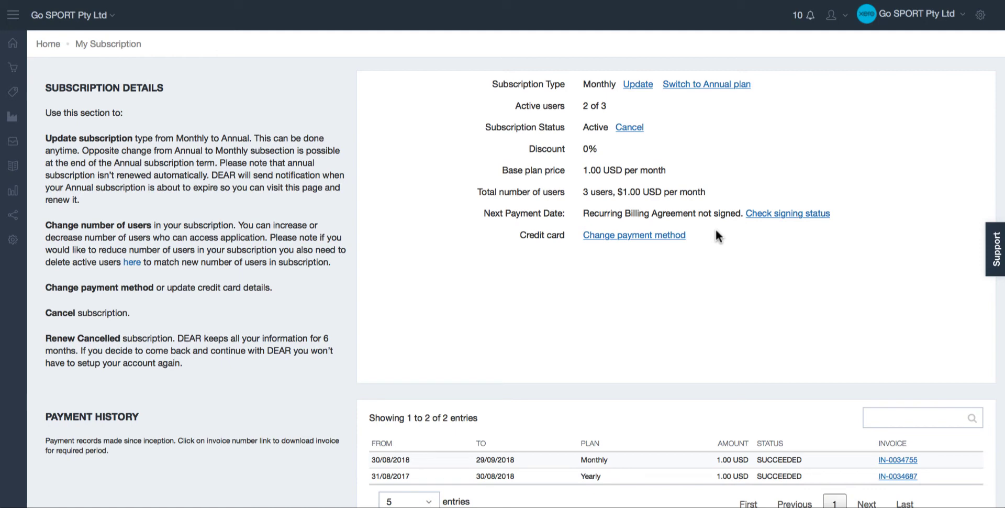
mouse_move(788, 214)
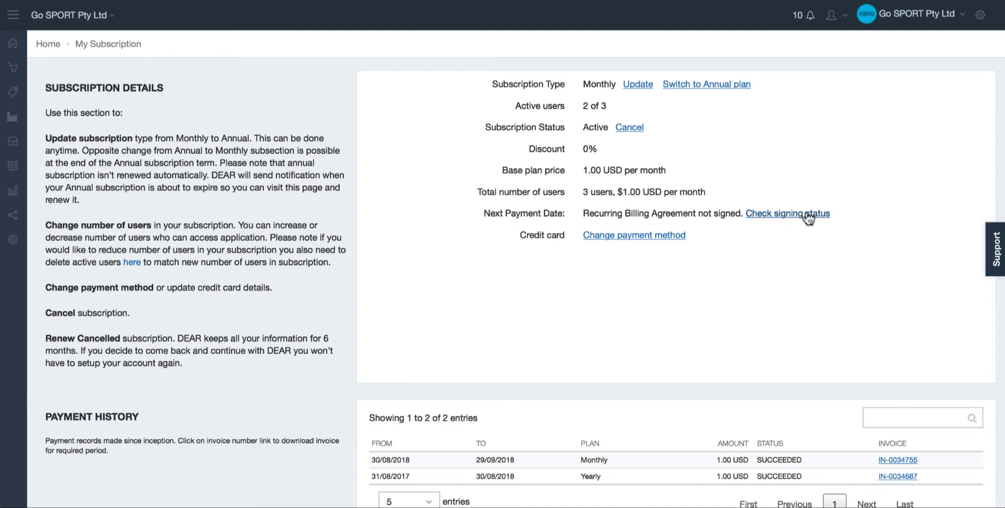
mouse_move(633, 224)
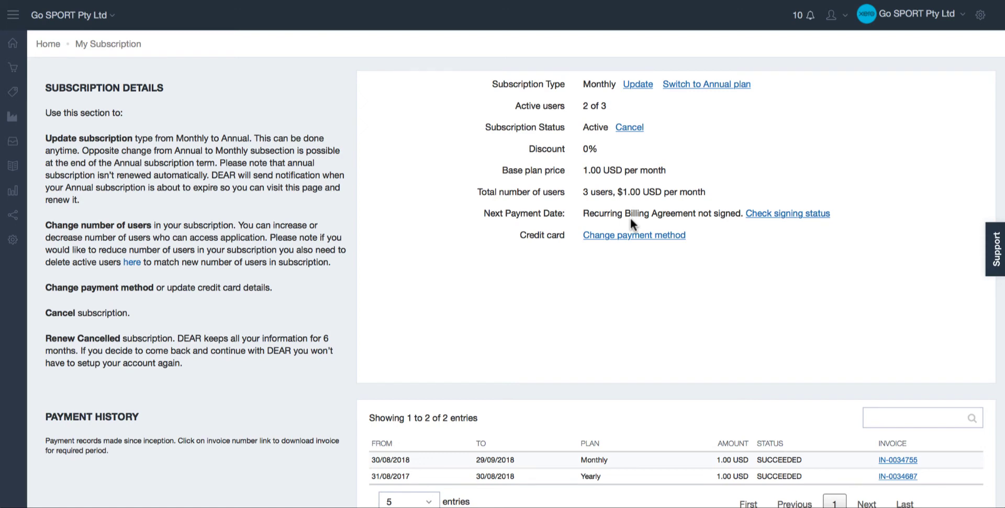
Scroll the My Subscription page down to the Payment History and Referral Program panels
scroll(down, 3)
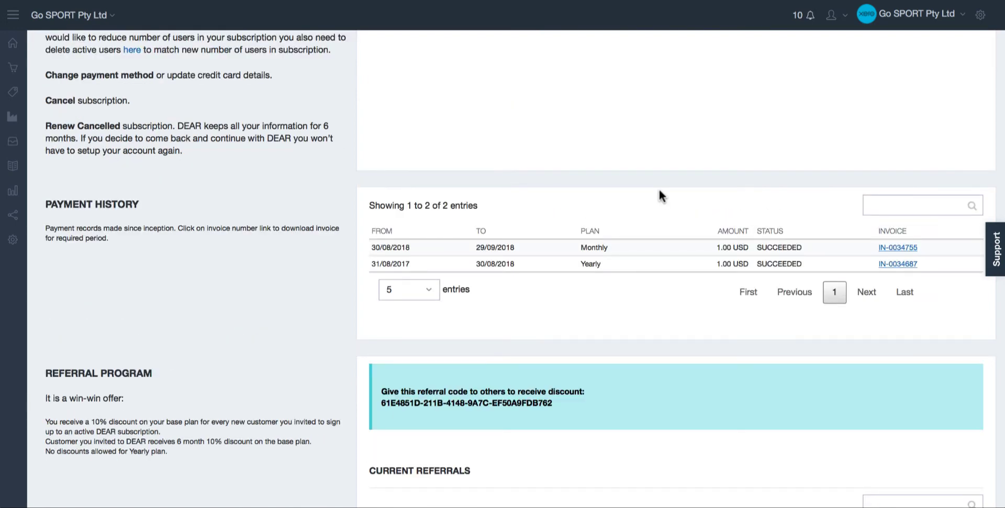
mouse_move(710, 165)
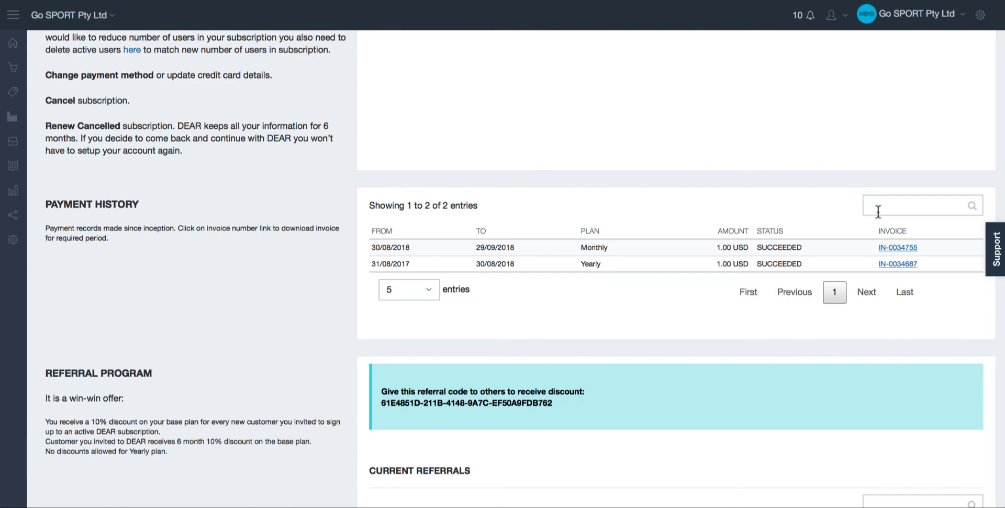
scroll(down, 3)
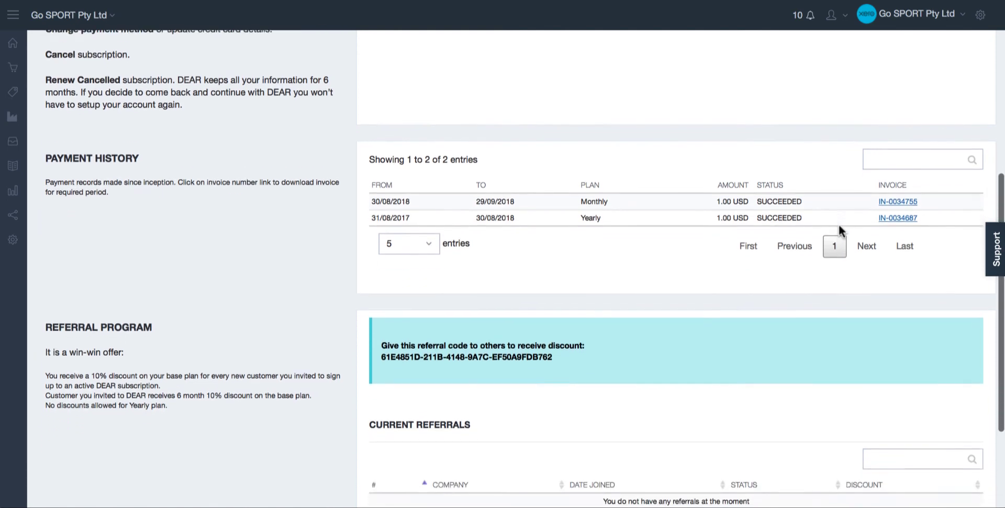
scroll(down, 3)
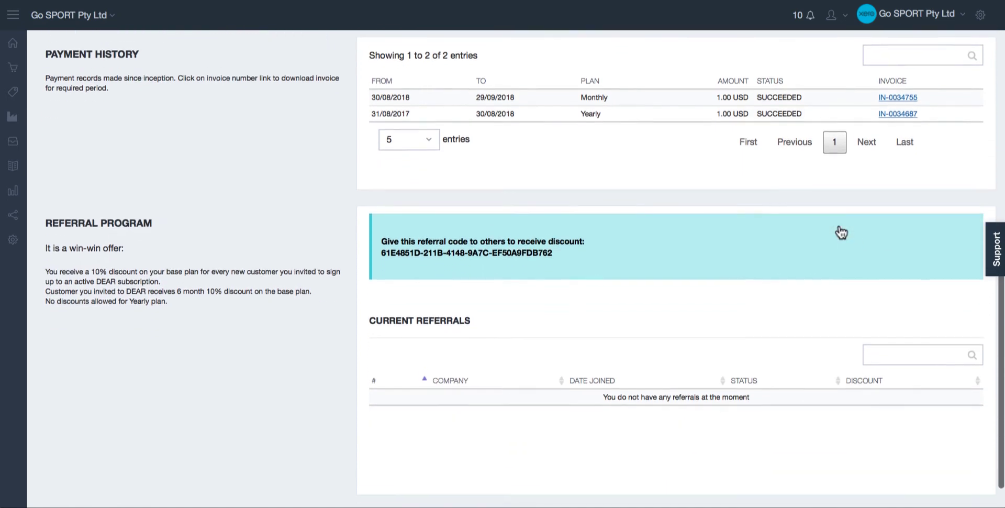
Scroll to the referral discount code and the empty Current Referrals table at the page bottom
scroll(down, 3)
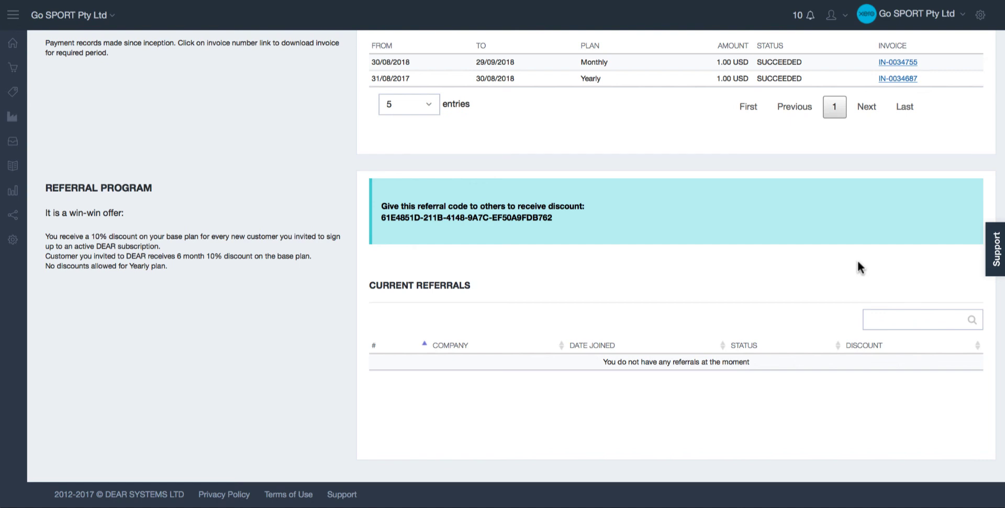
mouse_move(584, 230)
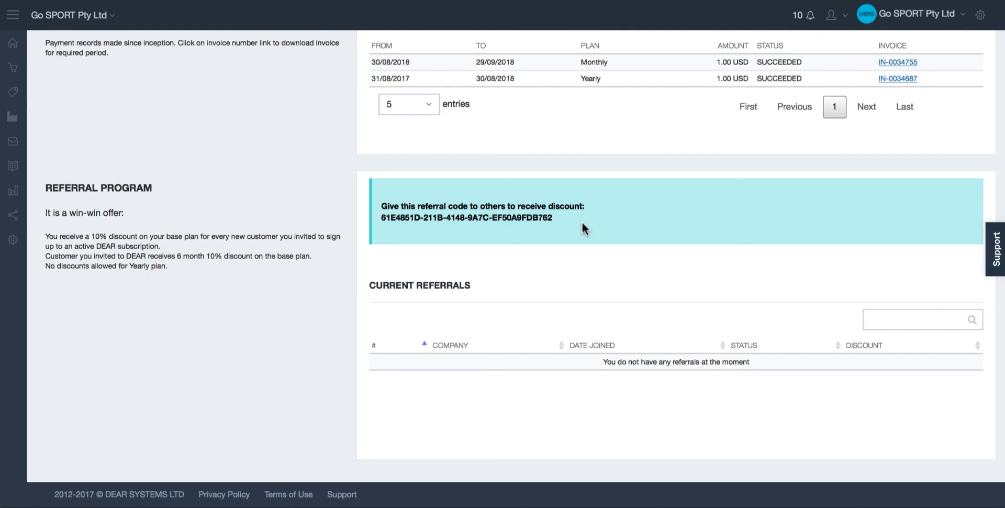
mouse_move(466, 310)
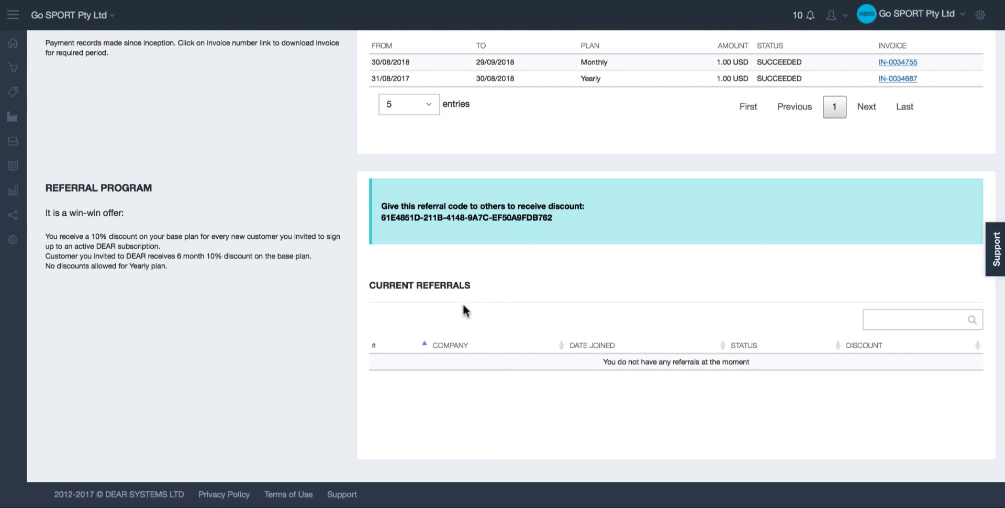
mouse_move(611, 345)
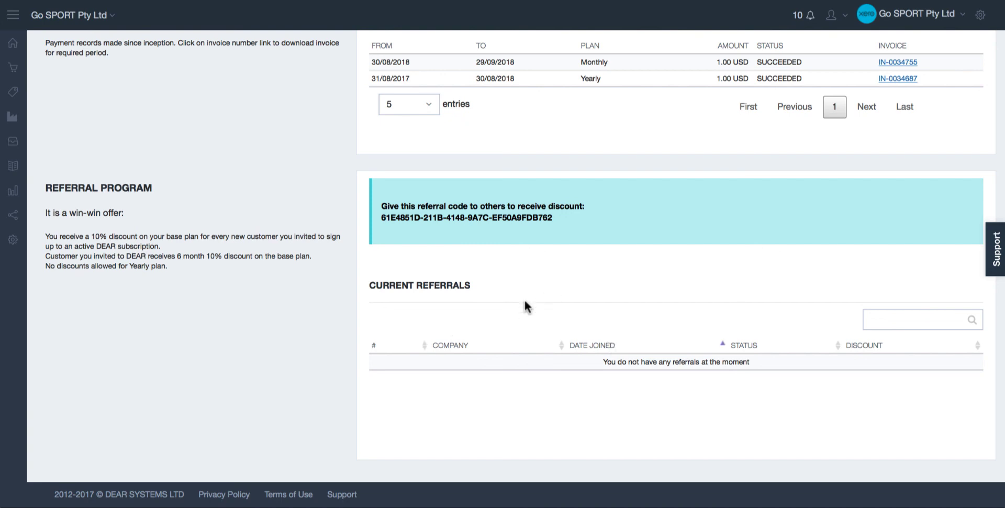
mouse_move(502, 314)
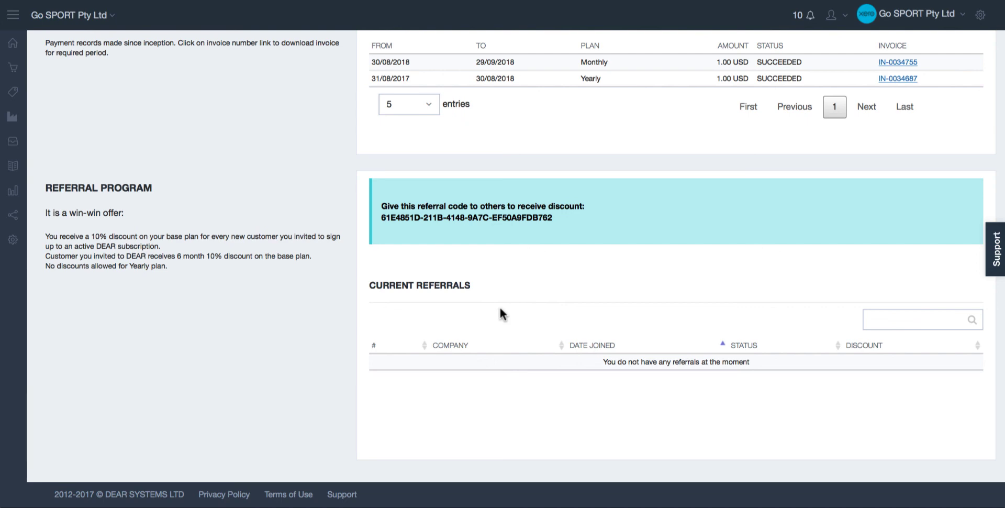